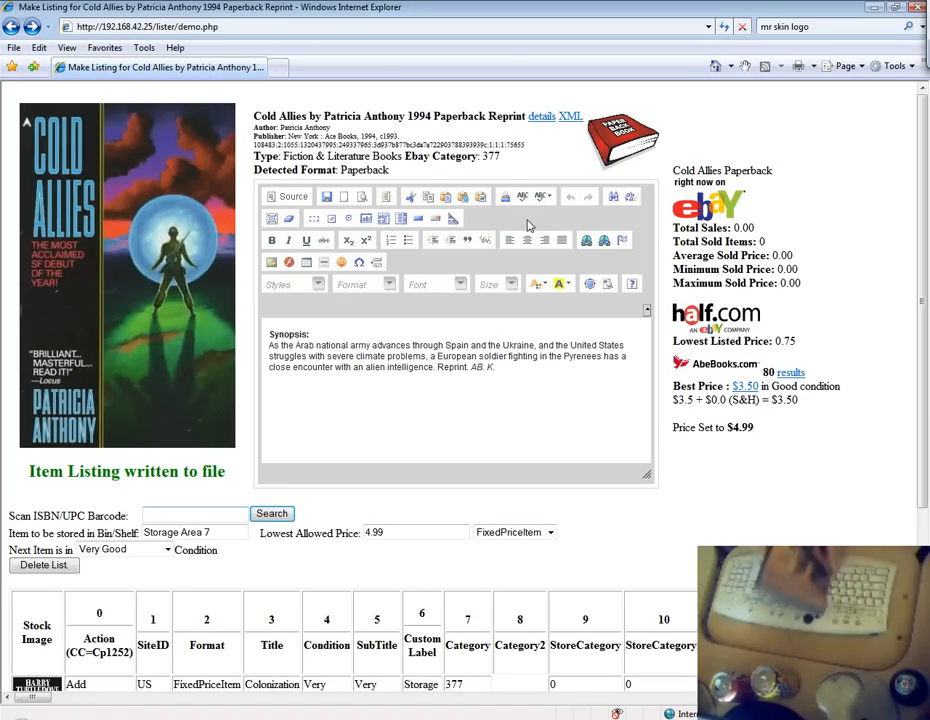
type("012569704565")
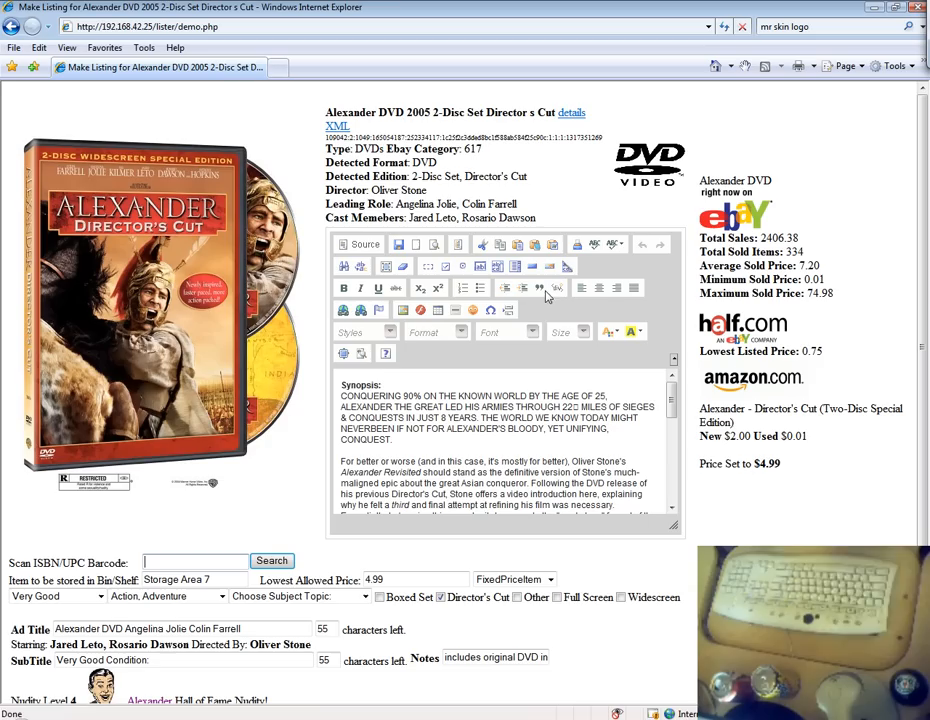
Clear the leftover notes, mark the Alexander DVD as Widescreen, and begin extending the ad title
left_click(441, 597)
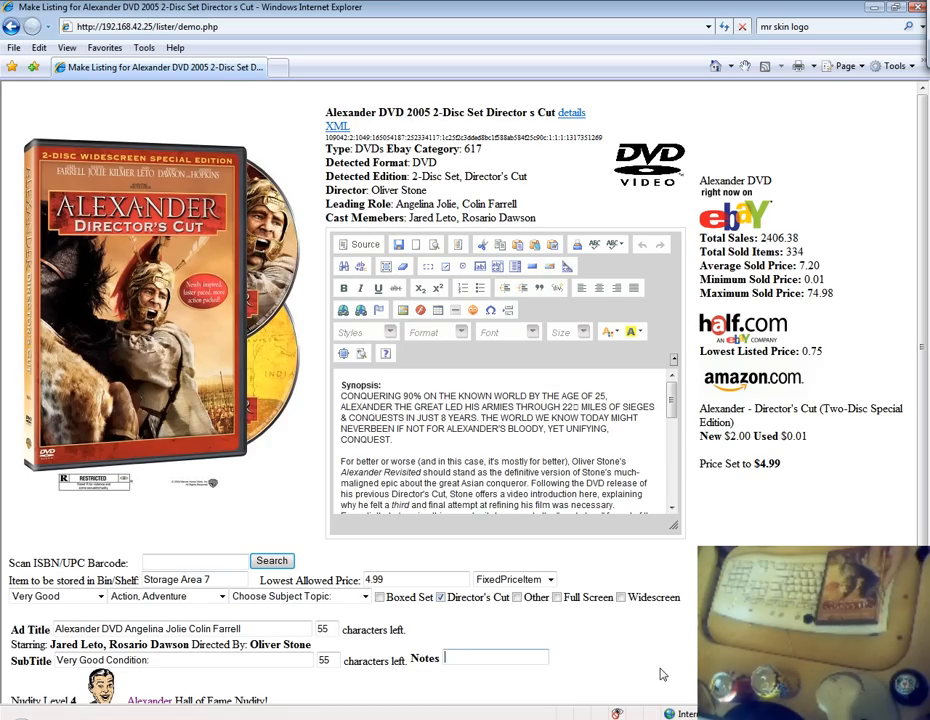
left_click(621, 597)
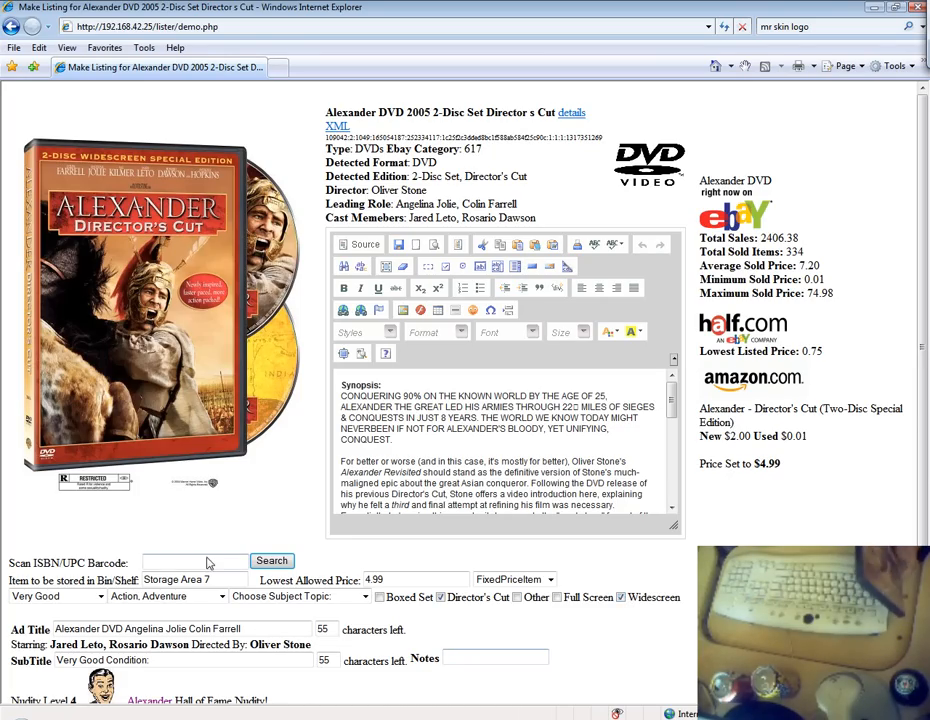
left_click(240, 628)
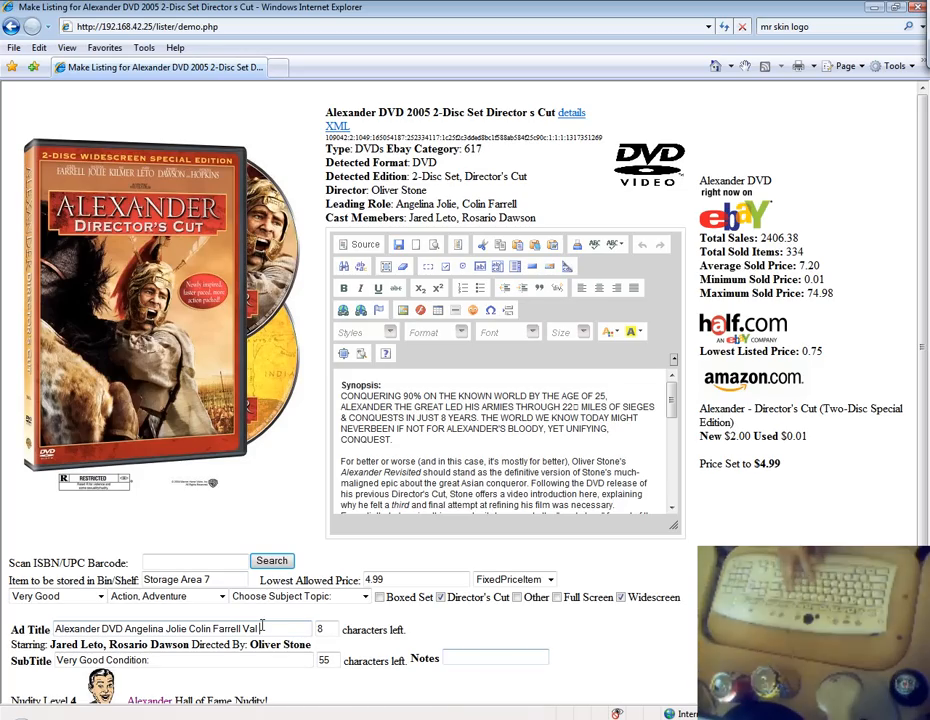
Finish 'Val Kilmer' in the ad title, add 'Nudity Warning' to the subtitle, and enter barcode 728914
type("ki")
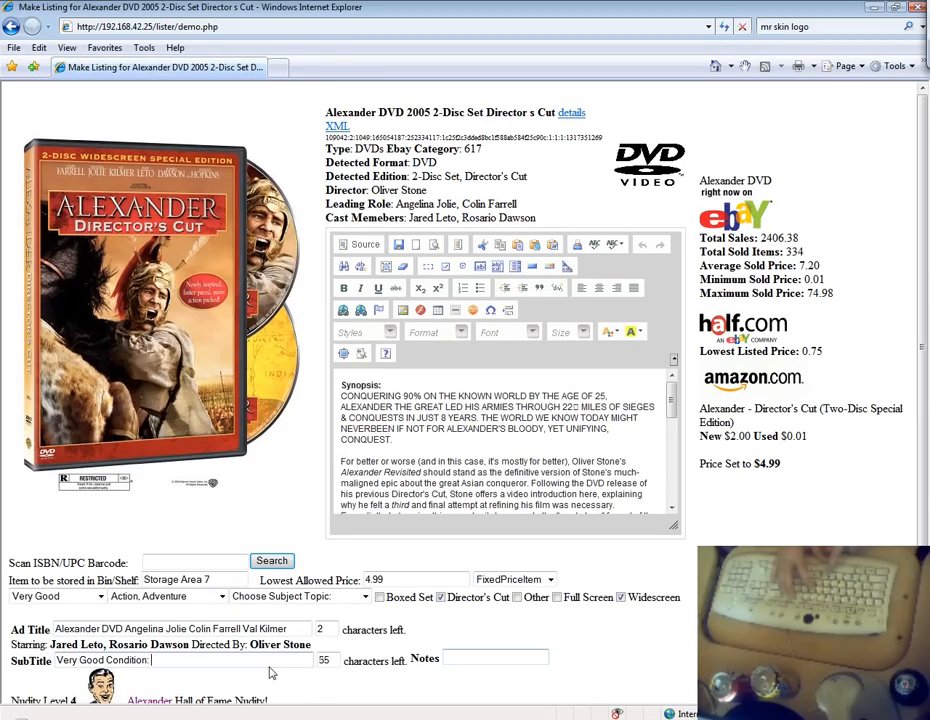
type("Nudity")
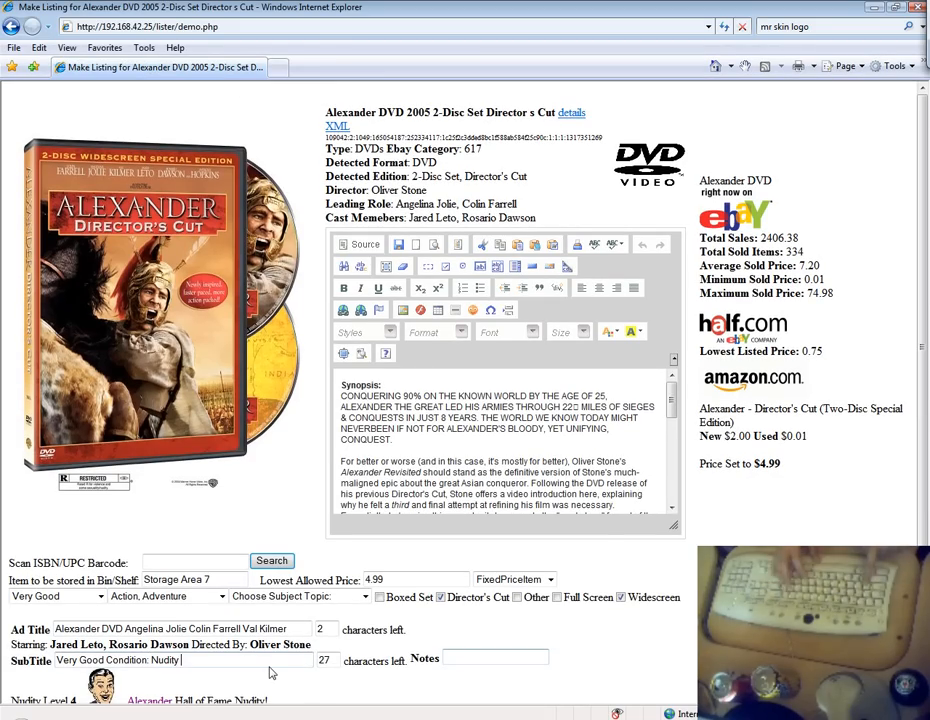
type("Warning")
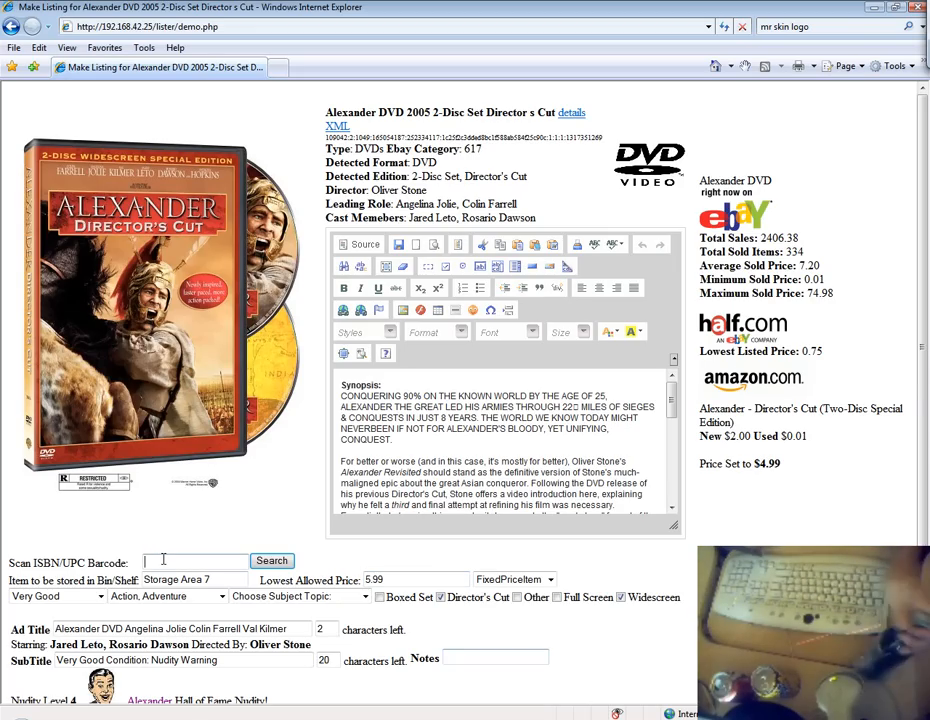
type("728914")
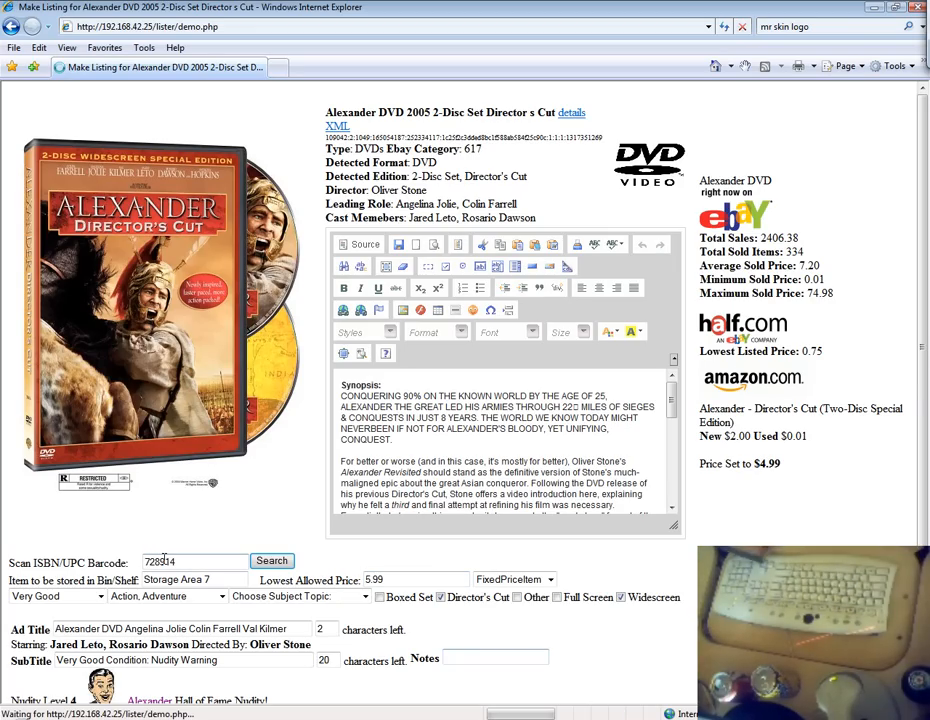
Search the entered barcode to load the Wizards VHS 1993 listing
left_click(271, 560)
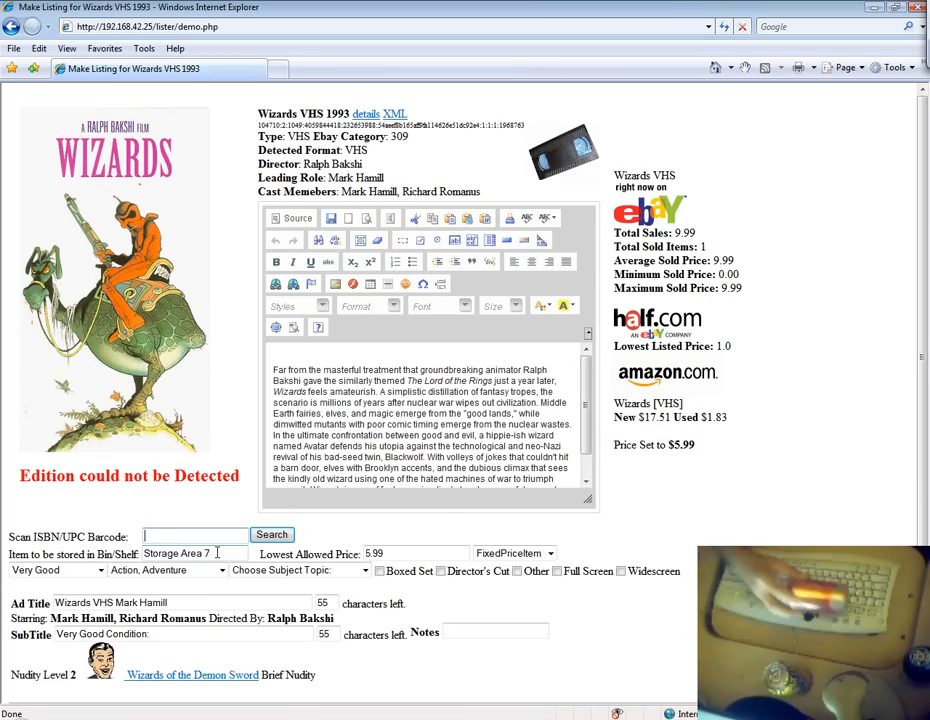
Scan condition barcode 496340 to set the Wizards listing to Like New
type("496340")
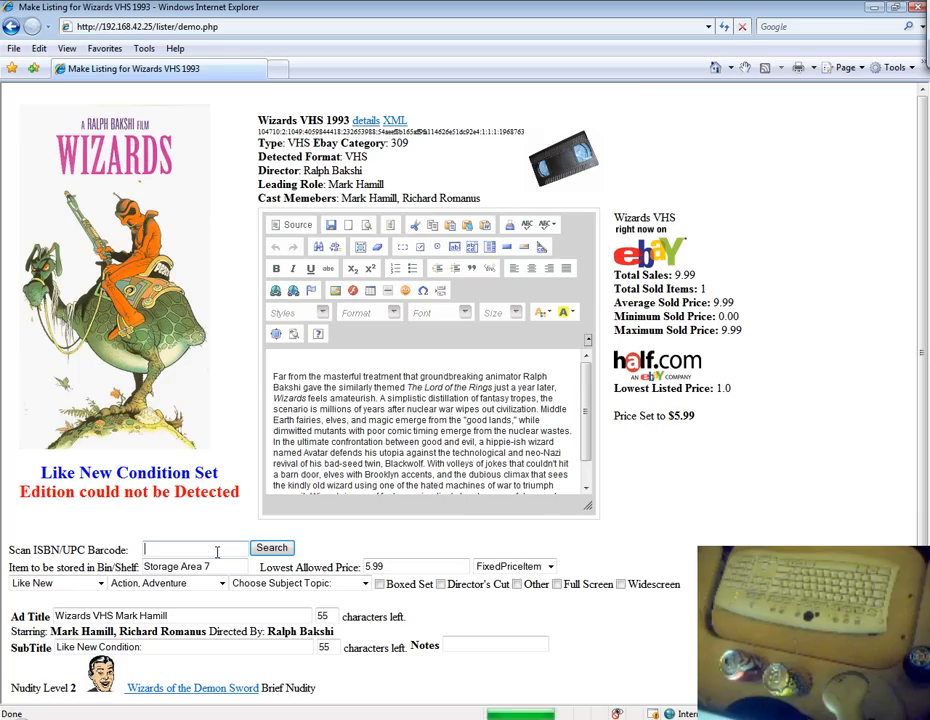
mouse_move(613, 383)
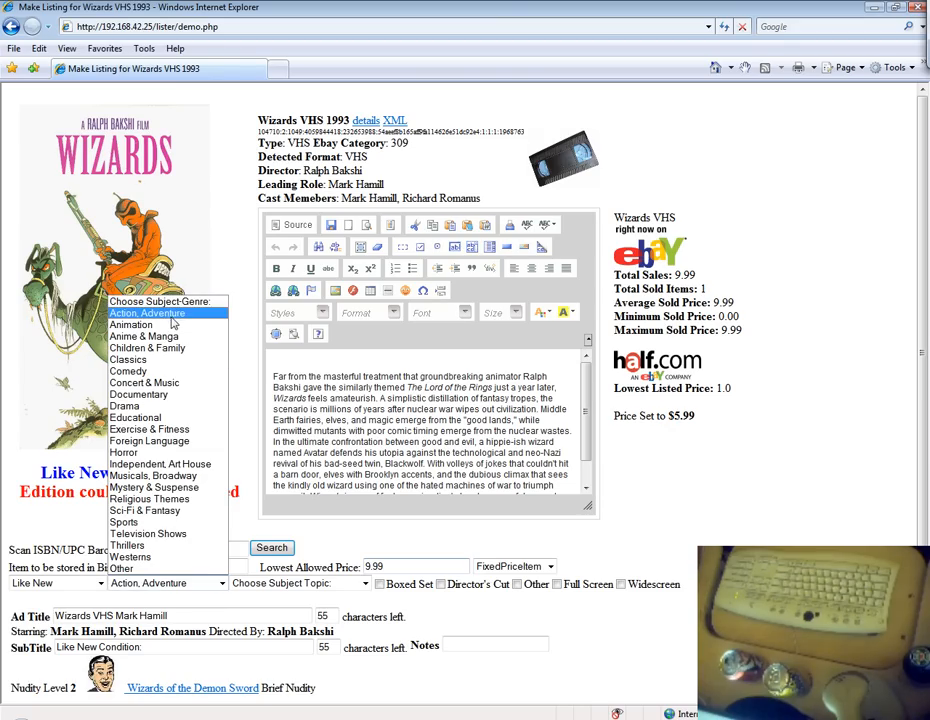
Choose Animation as the Wizards listing's genre
left_click(131, 325)
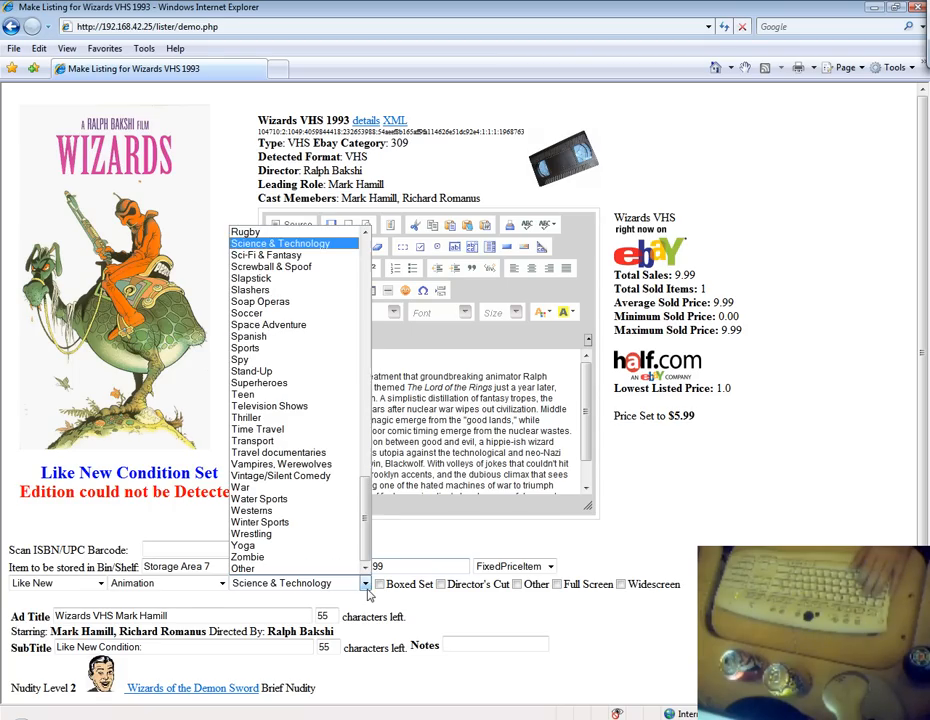
mouse_move(293, 267)
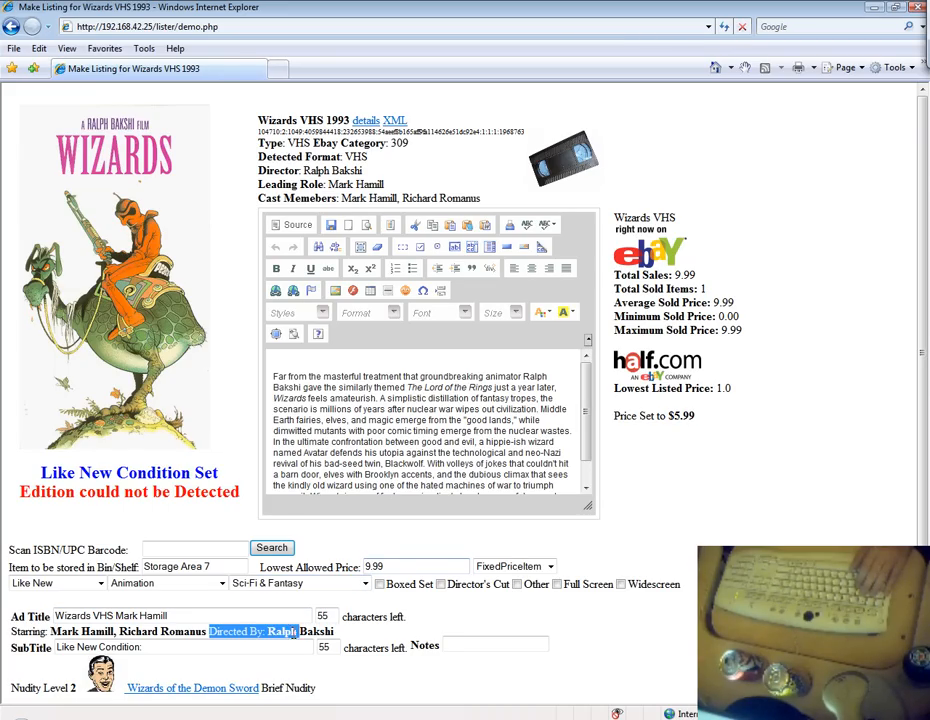
Put 'Directed By: Ralph Bakshi' in the subtitle, add Richard Romanus to the title, and enter barcode 728914
right_click(253, 631)
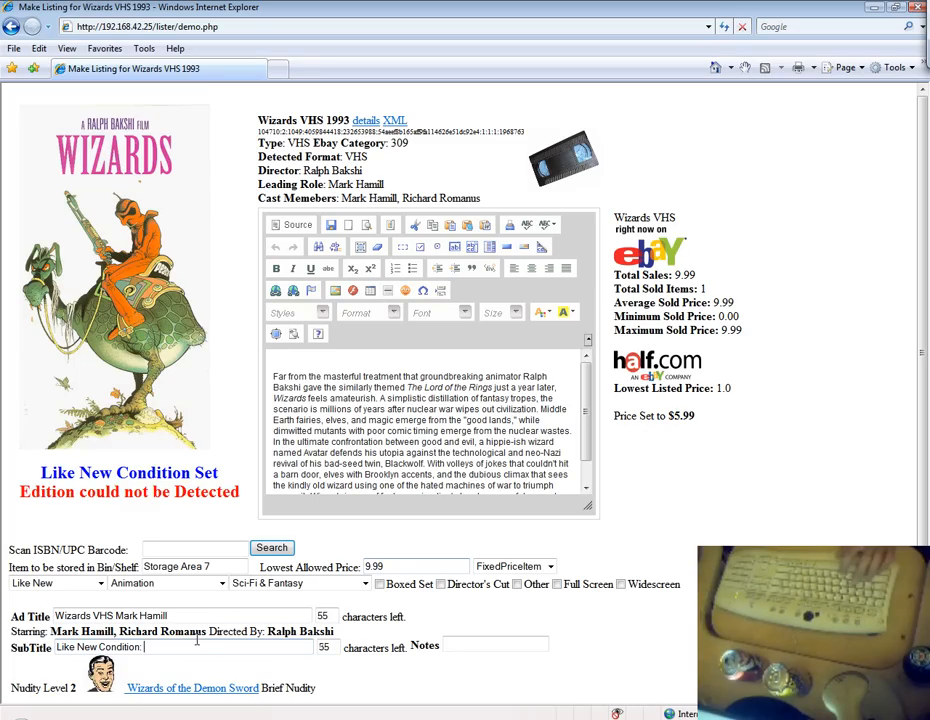
type("Directed By: Ralph Bakshi")
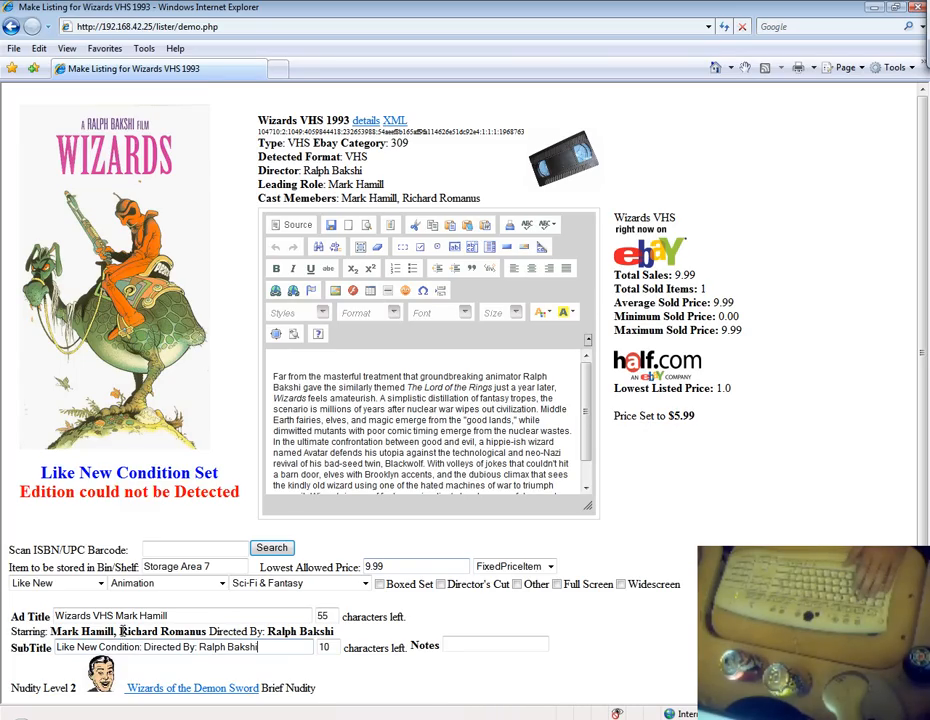
double_click(162, 631)
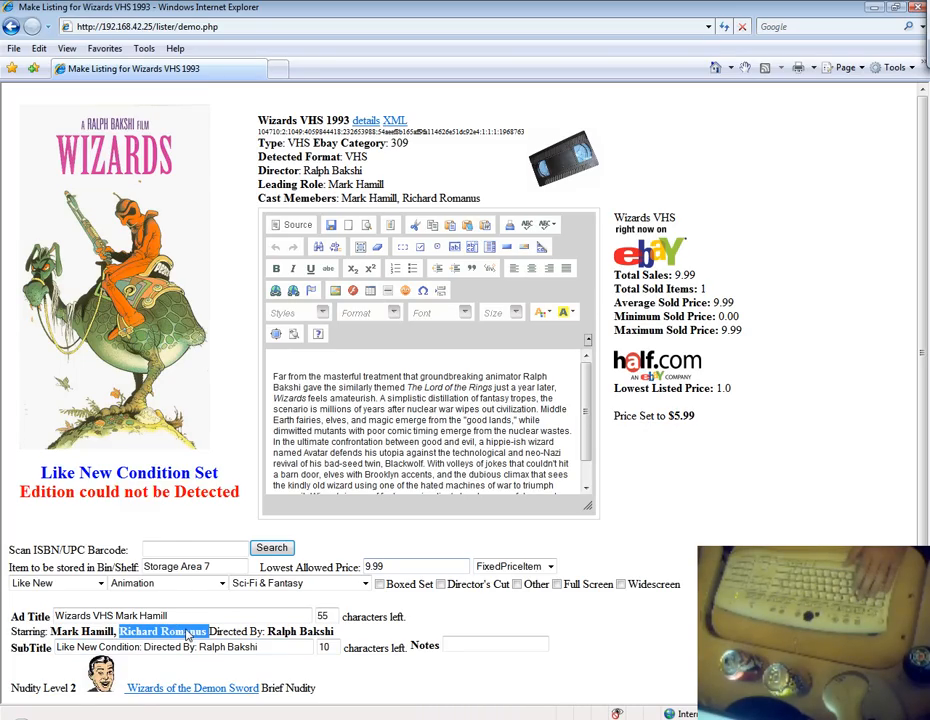
left_click(194, 616)
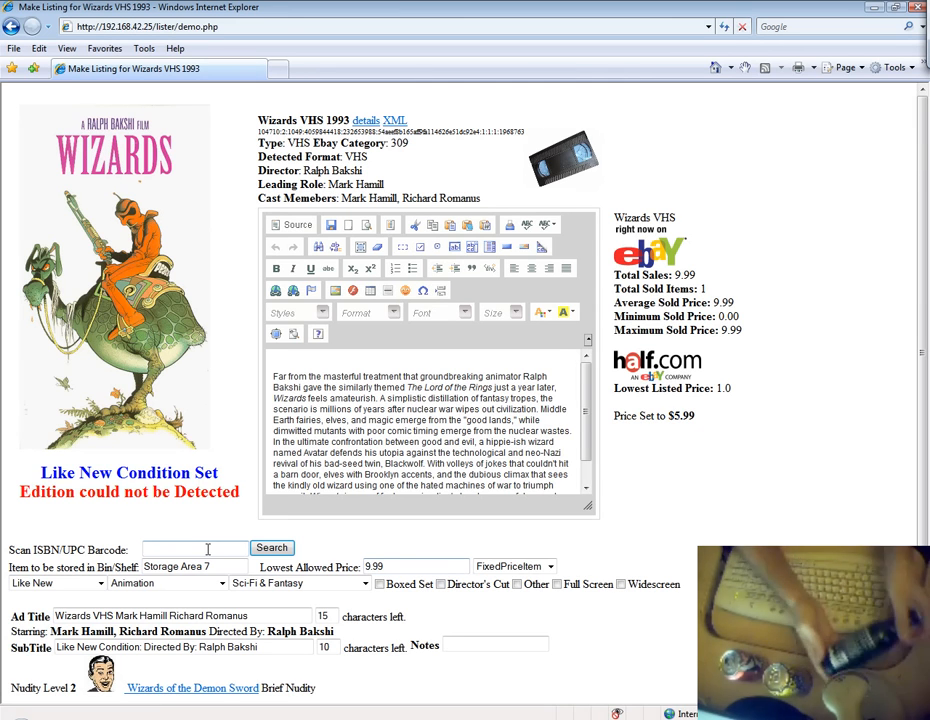
type("728914")
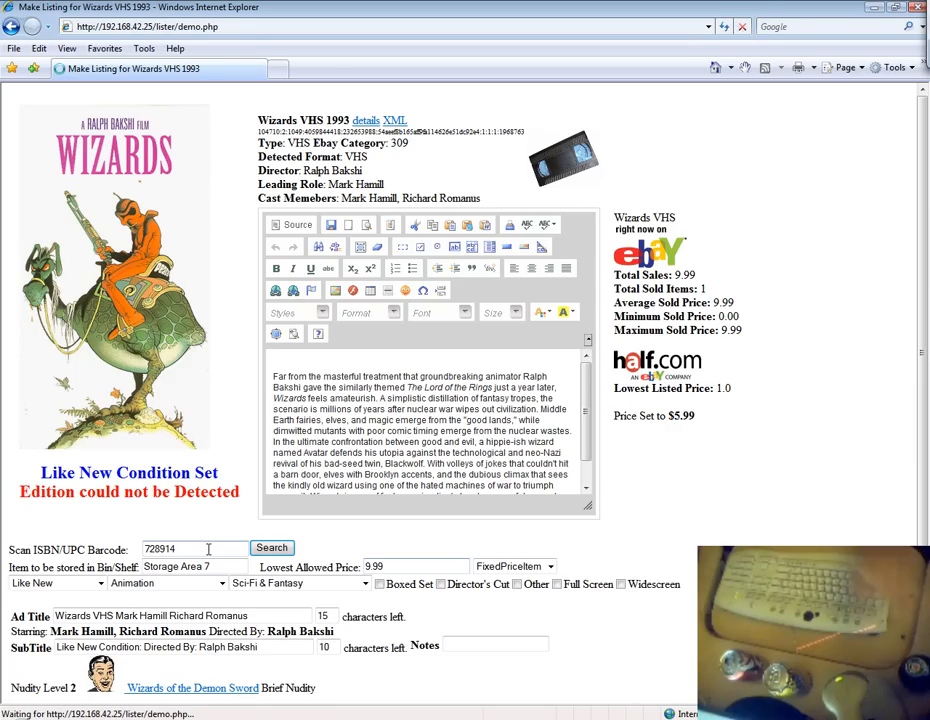